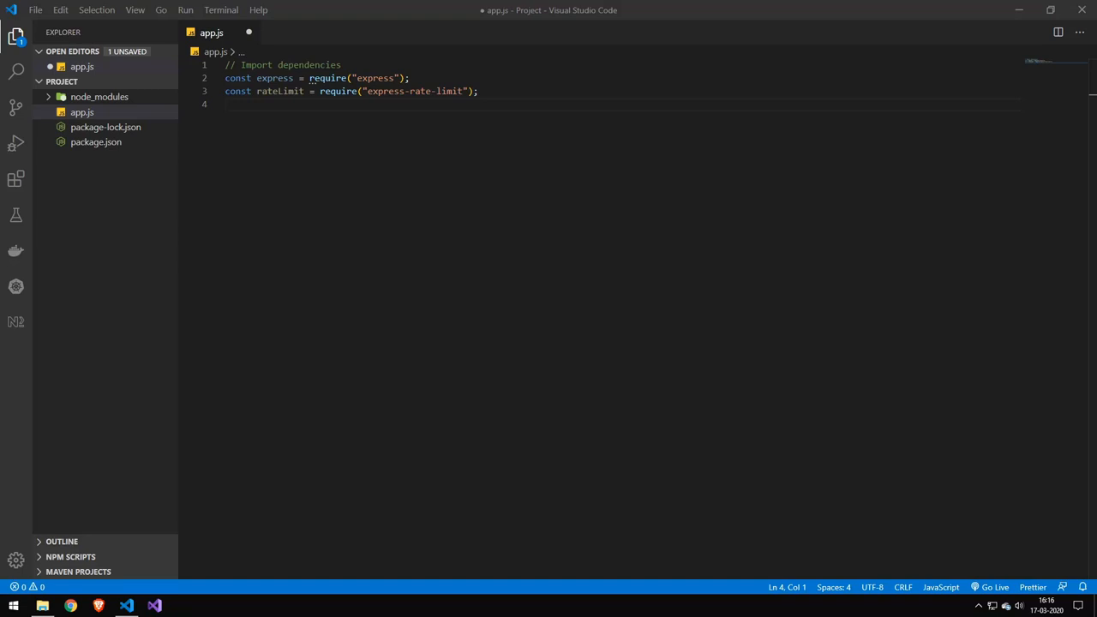
pyautogui.moveTo(377, 78)
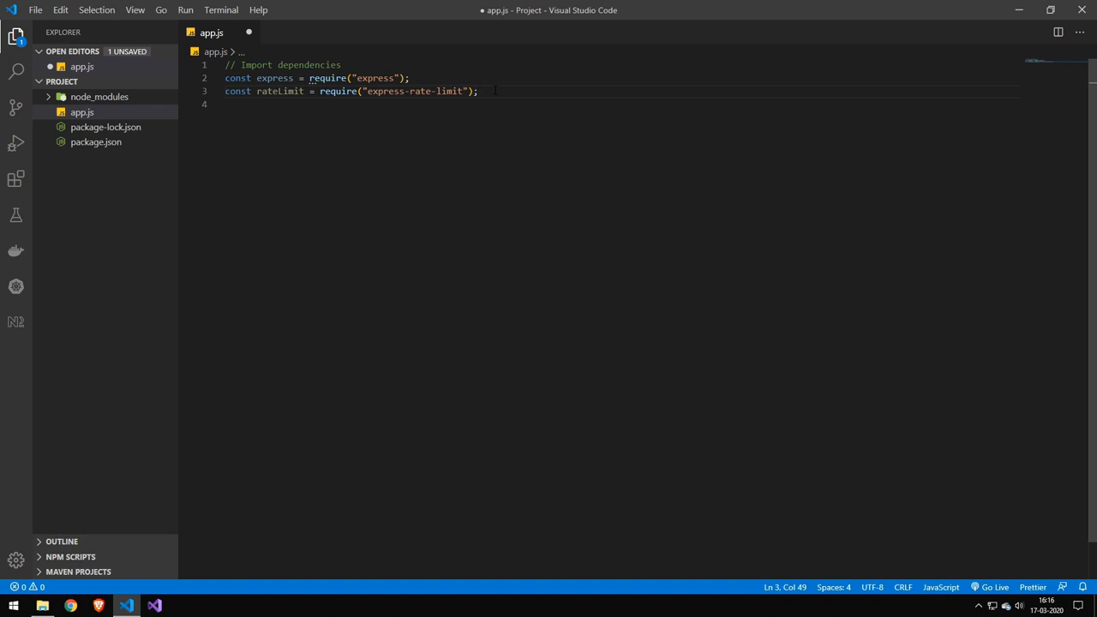
# Write const app = express(), port 3000, and a 100-requests-per-15-minutes rateLimit limiter.
pyautogui.write('const app = express();')
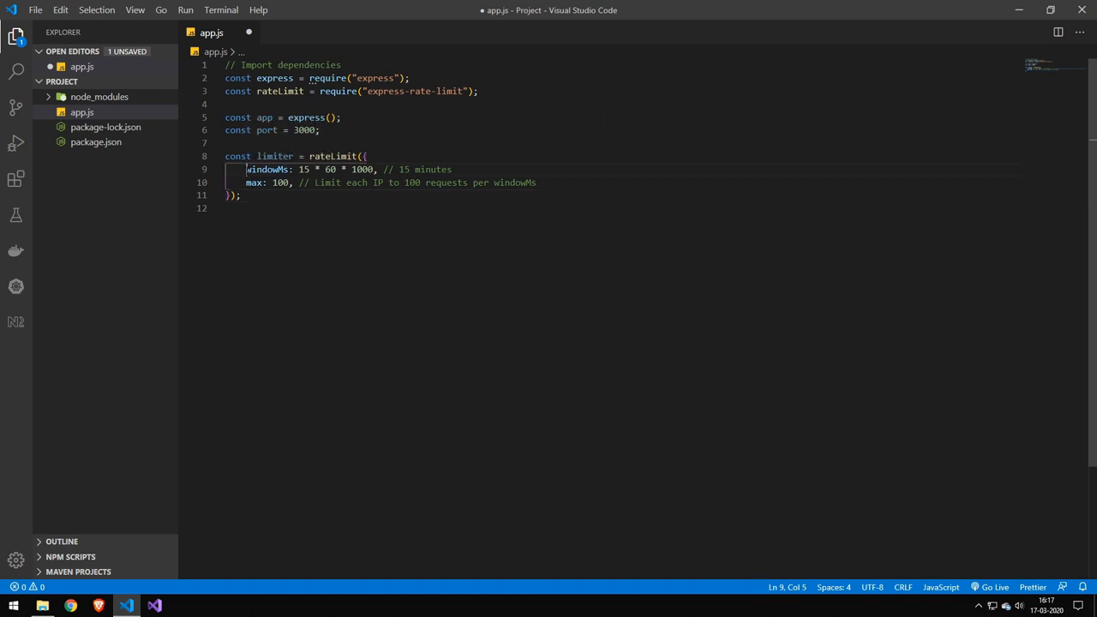
# Add app.use(limiter) under an 'Apply to all requests' comment, noting the /api/ alternative.
pyautogui.click(453, 169)
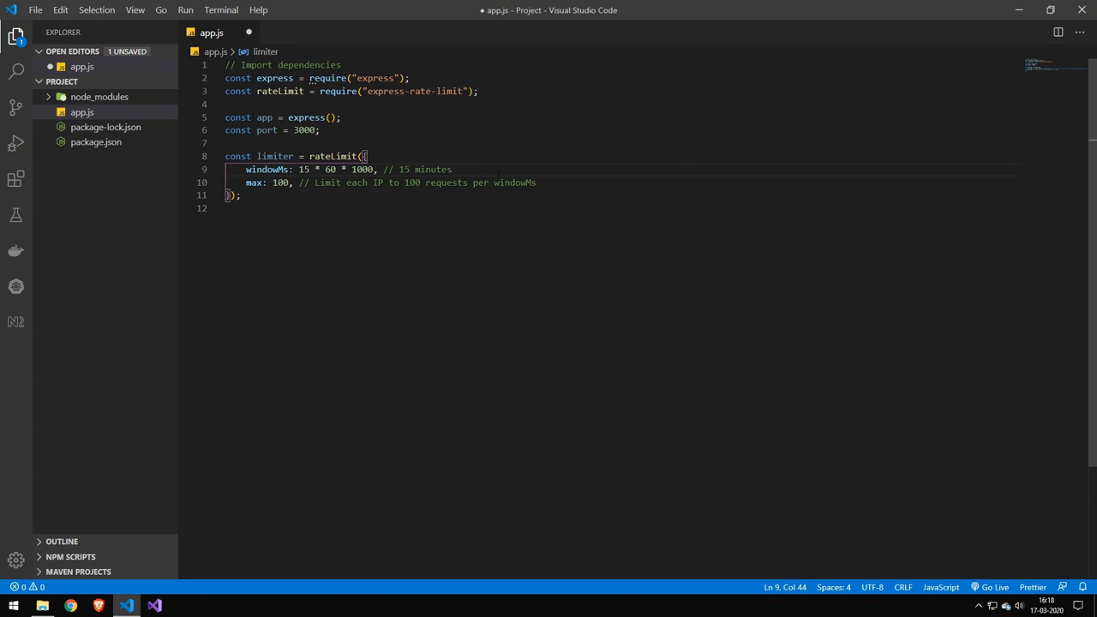
pyautogui.write('// Apply to all requests')
pyautogui.write('app.use(limiter); // app.use("/api/", limiter);')
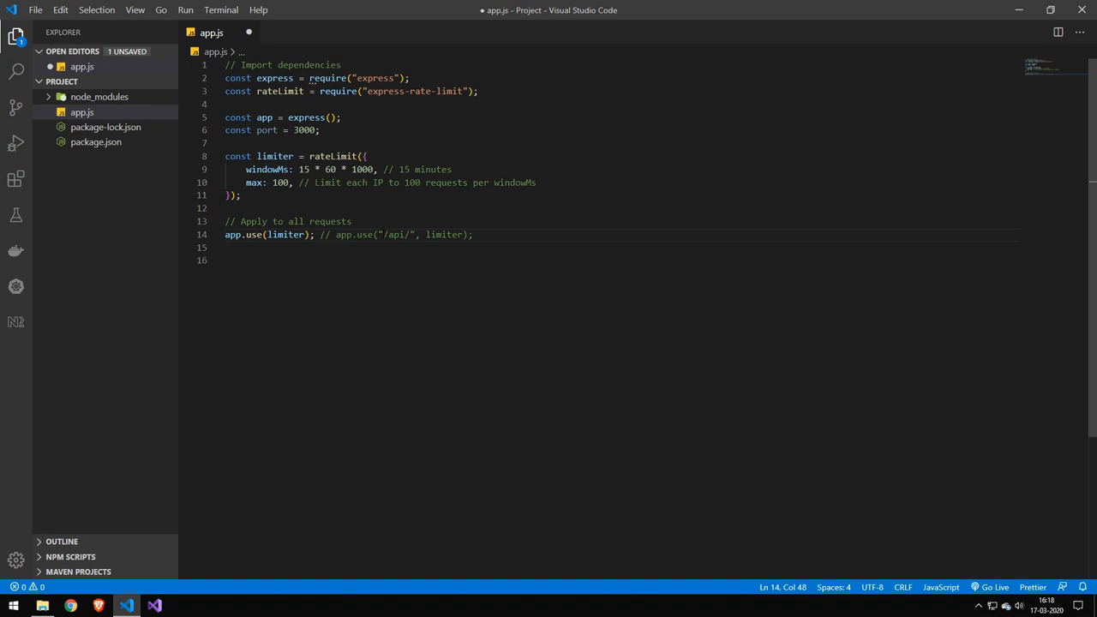
# Add a limited Hello World root route, comment out app.use(limiter), and add app.listen on port.
pyautogui.write('app.get("/", limiter, (req, res) => res.send("Hello World!"));')
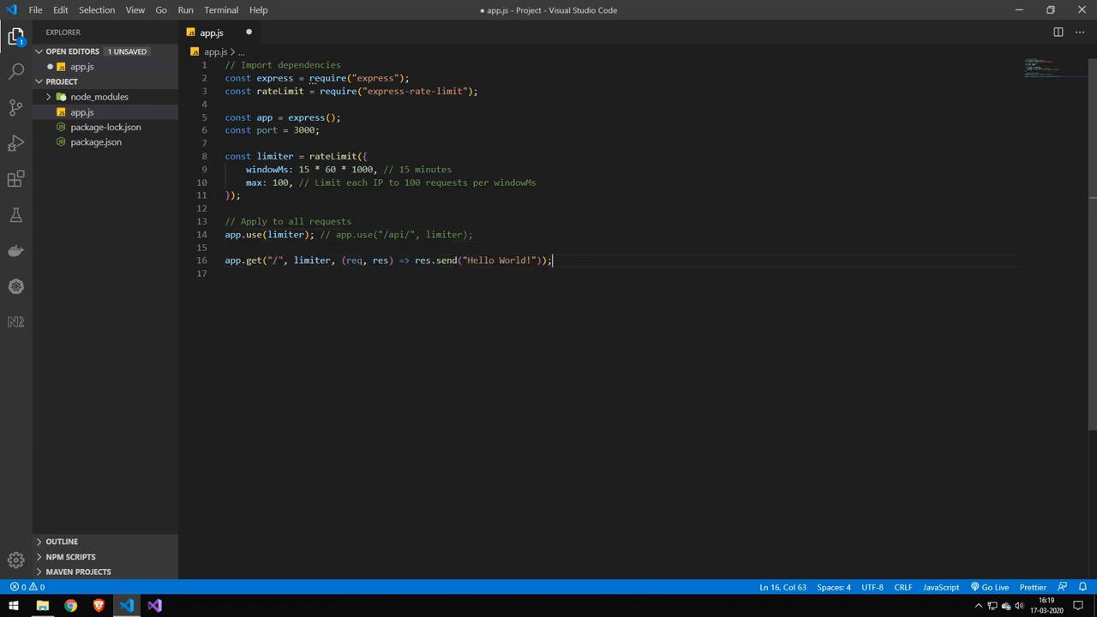
pyautogui.doubleClick(311, 260)
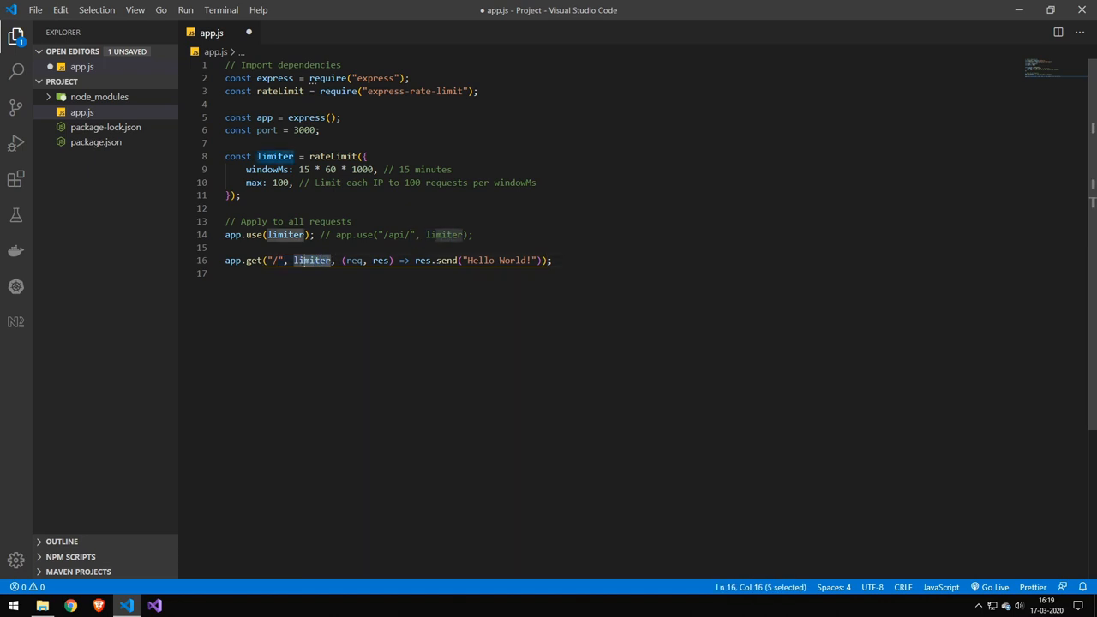
pyautogui.click(472, 234)
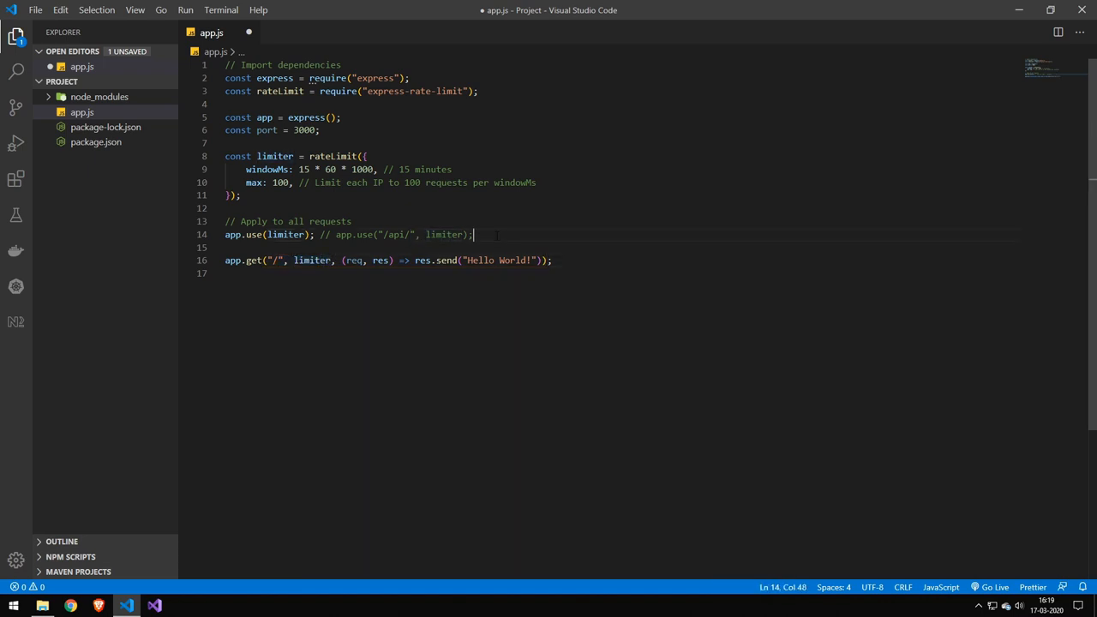
pyautogui.press('ctrl+/')
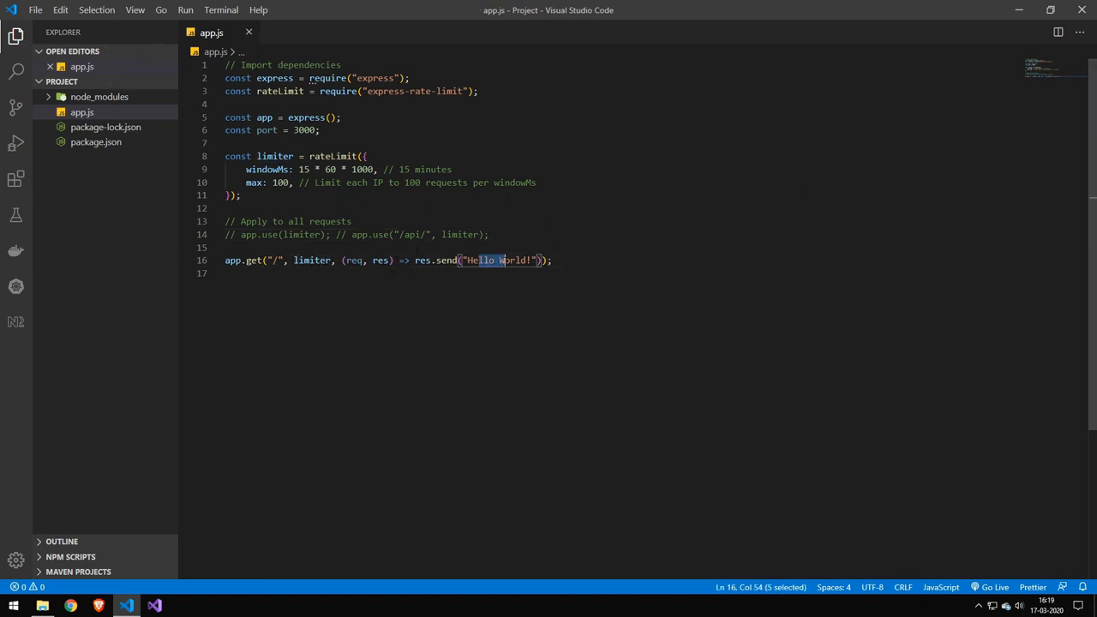
pyautogui.write('app.listen(port, () => console.log(`Example app listening on port ${port}!`));')
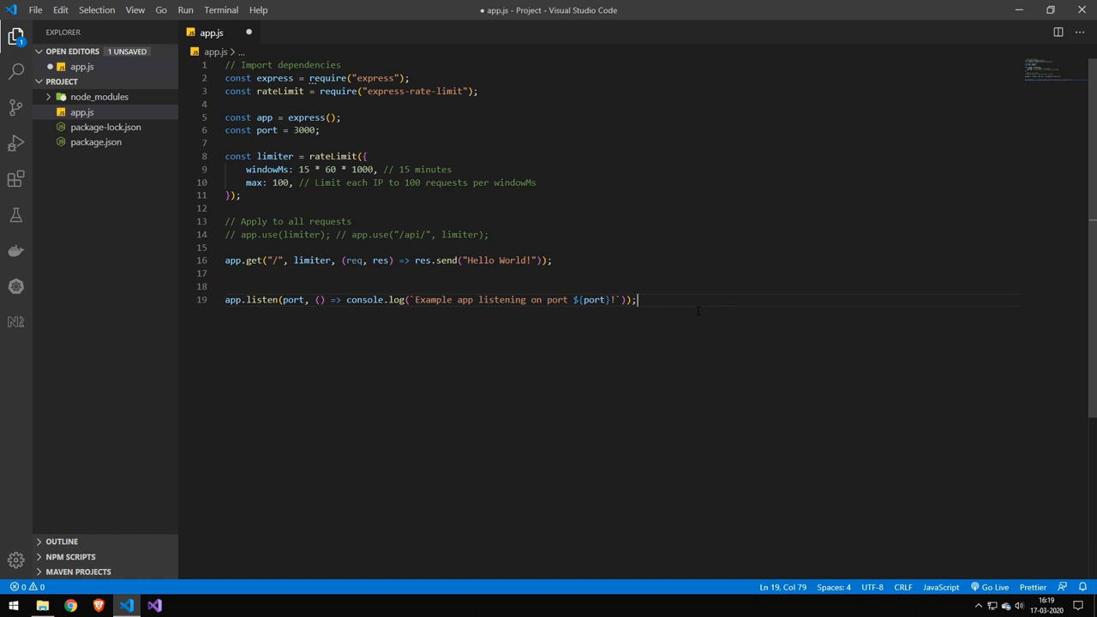
# Run node app in the integrated terminal and bring up Brave to test.
pyautogui.write('node app')
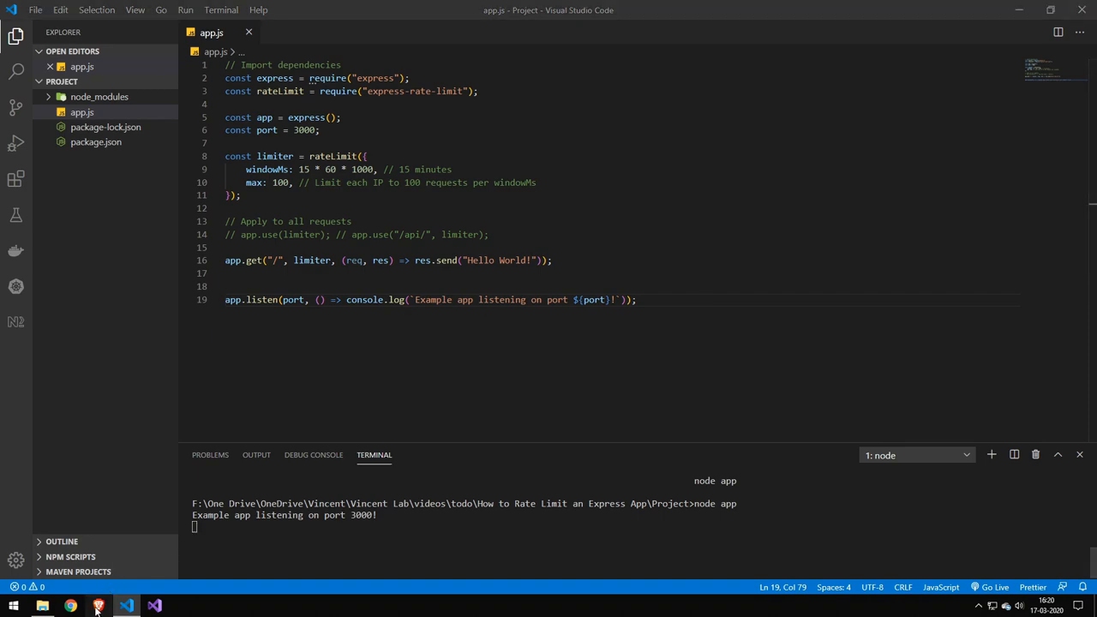
pyautogui.click(98, 605)
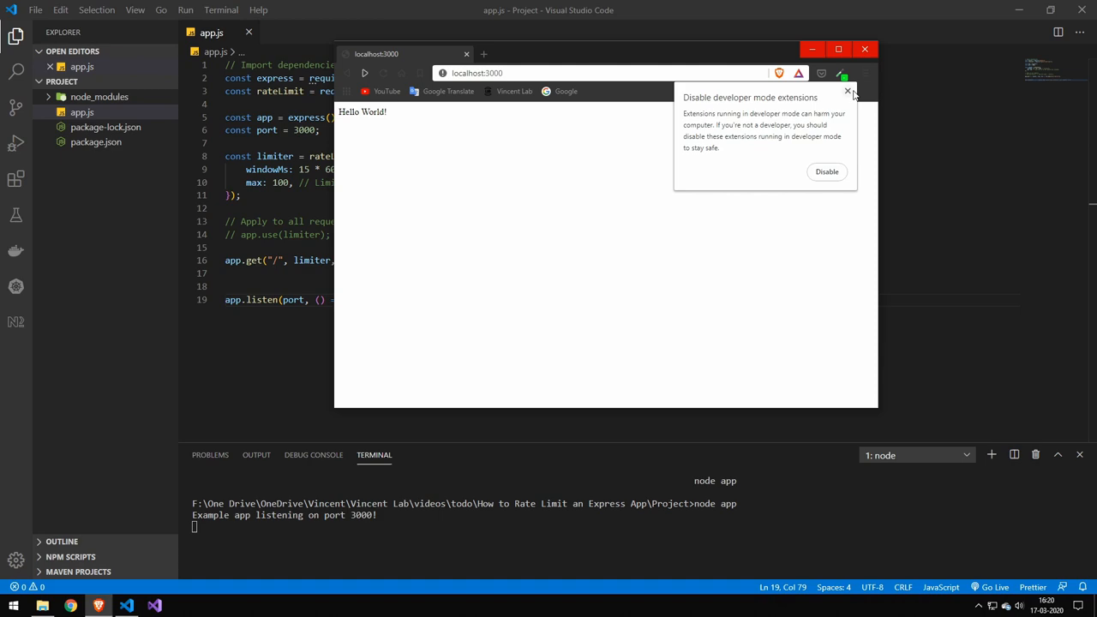
# Dismiss Brave's developer-mode extensions notice after loading localhost:3000, then set max to 1.
pyautogui.click(838, 49)
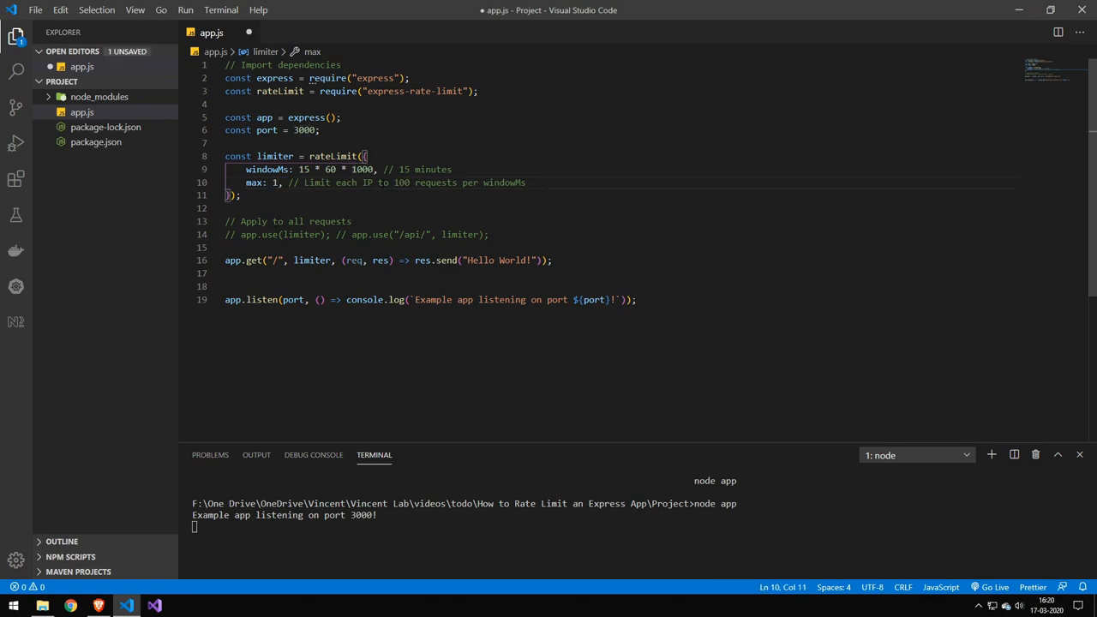
# Change windowMs to 1000 milliseconds and stop the server with Ctrl+C to restart.
pyautogui.moveTo(321, 169); pyautogui.dragTo(375, 169)
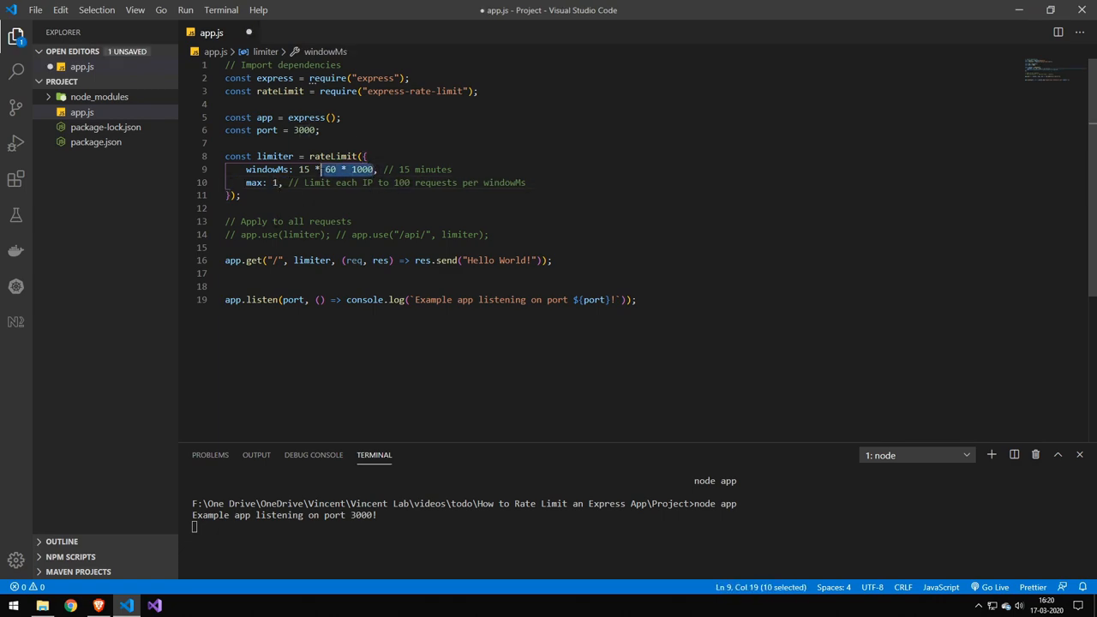
pyautogui.press('Delete')
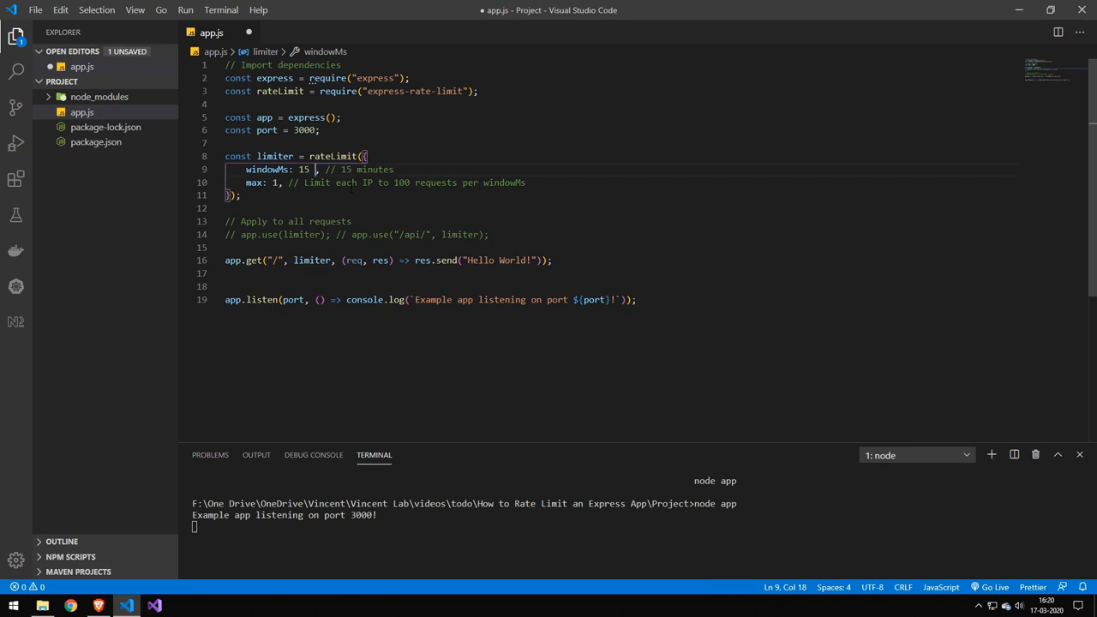
pyautogui.write('000')
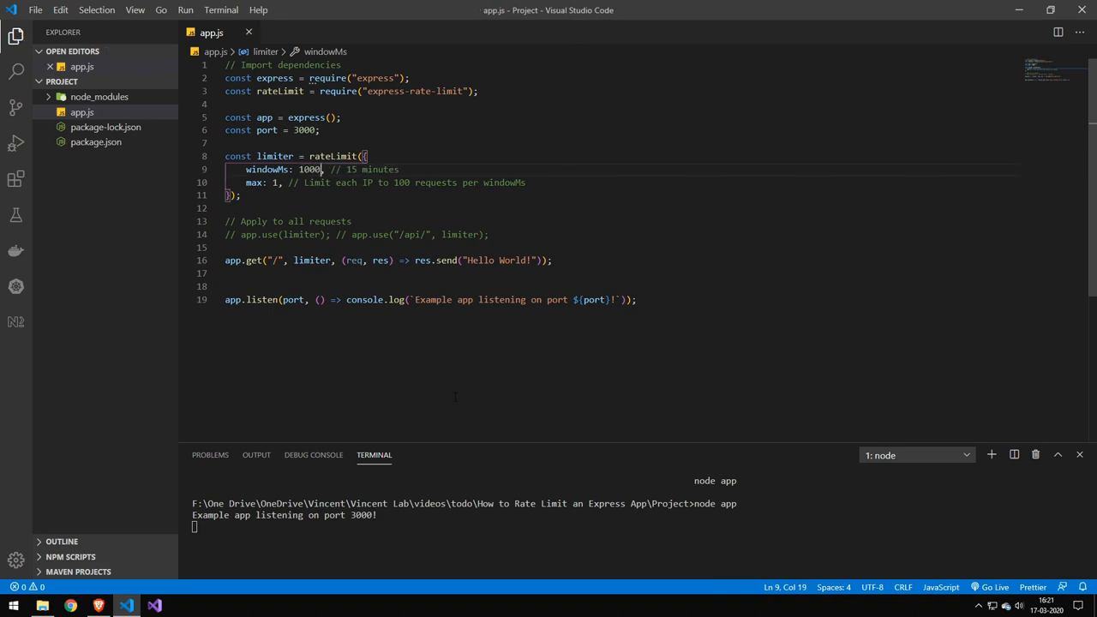
pyautogui.press('ctrl+c')
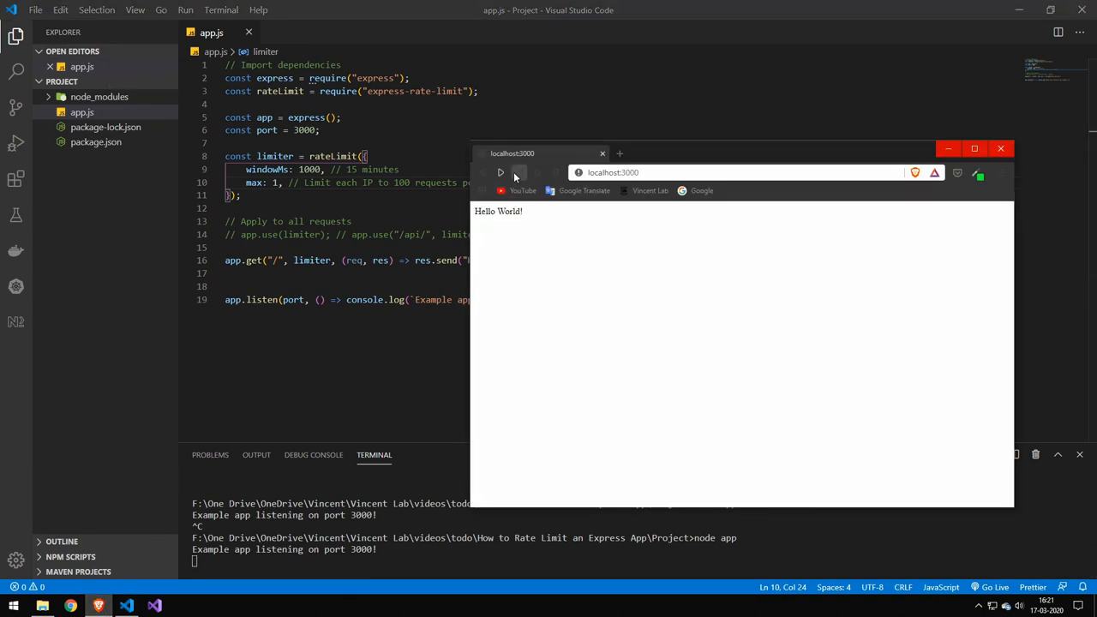
# Reload localhost:3000 in Brave to test the one-request-per-second limit.
pyautogui.click(518, 172)
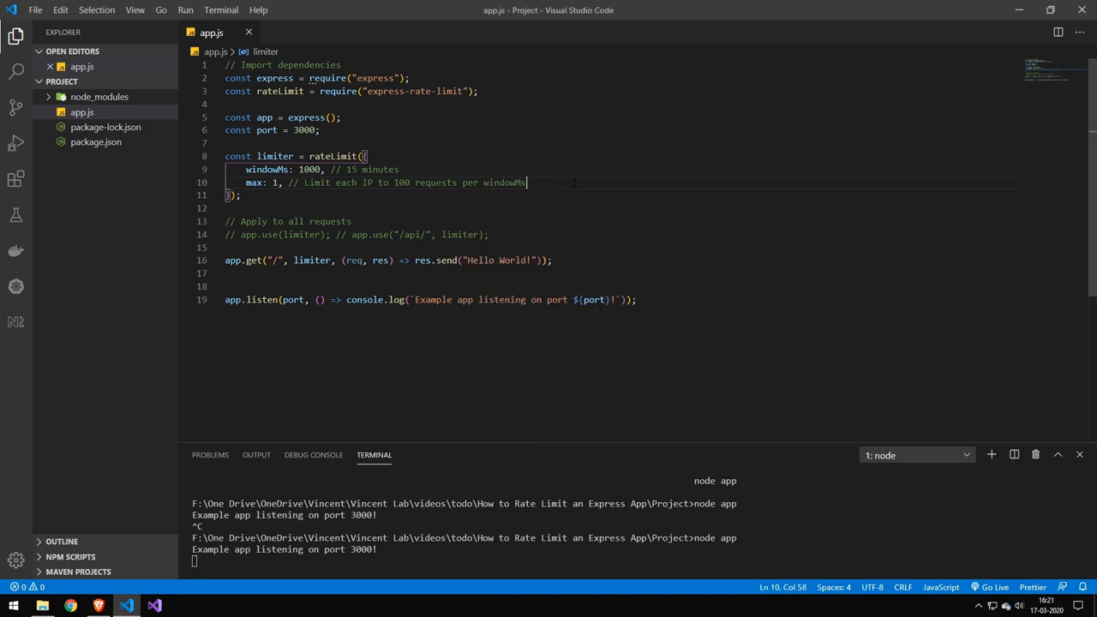
# Add message: ":)" to the rateLimit options.
pyautogui.write('m')
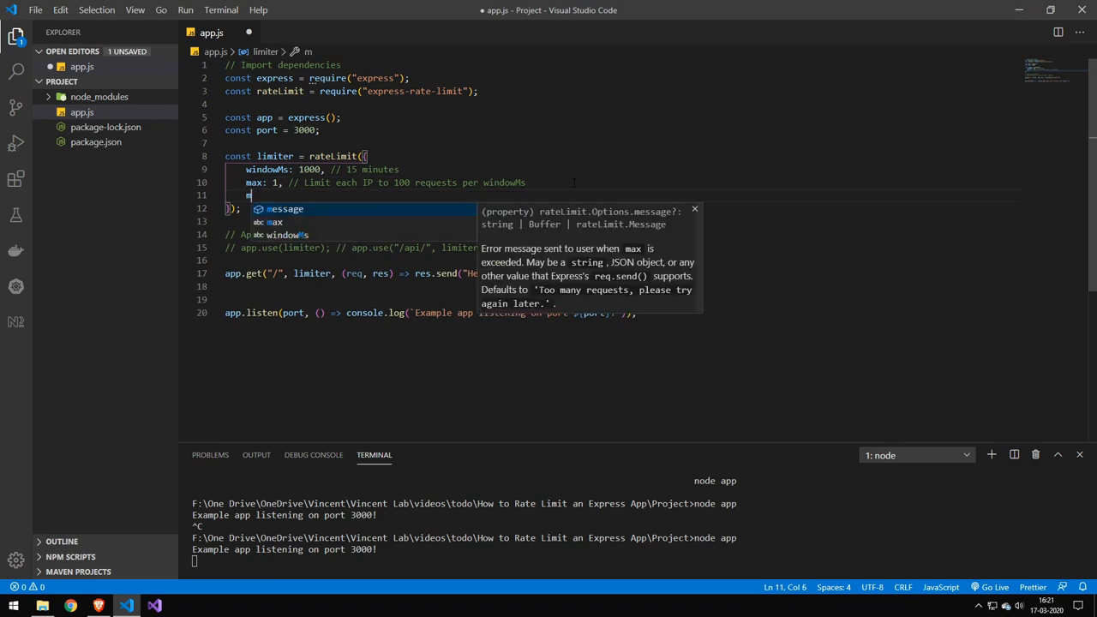
pyautogui.write('essage:')
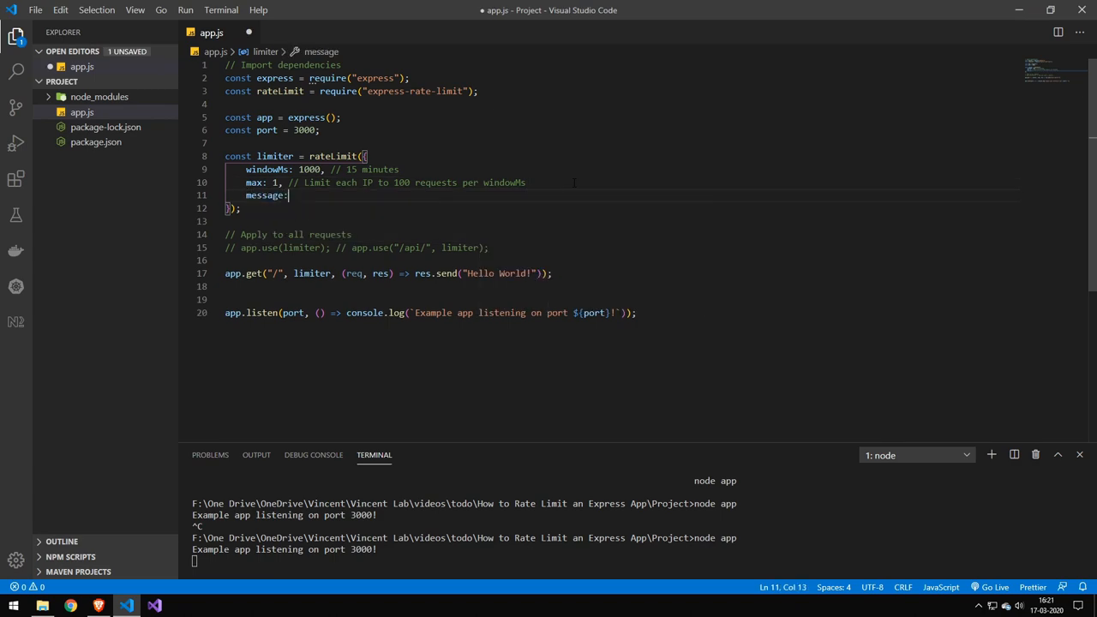
pyautogui.write('""')
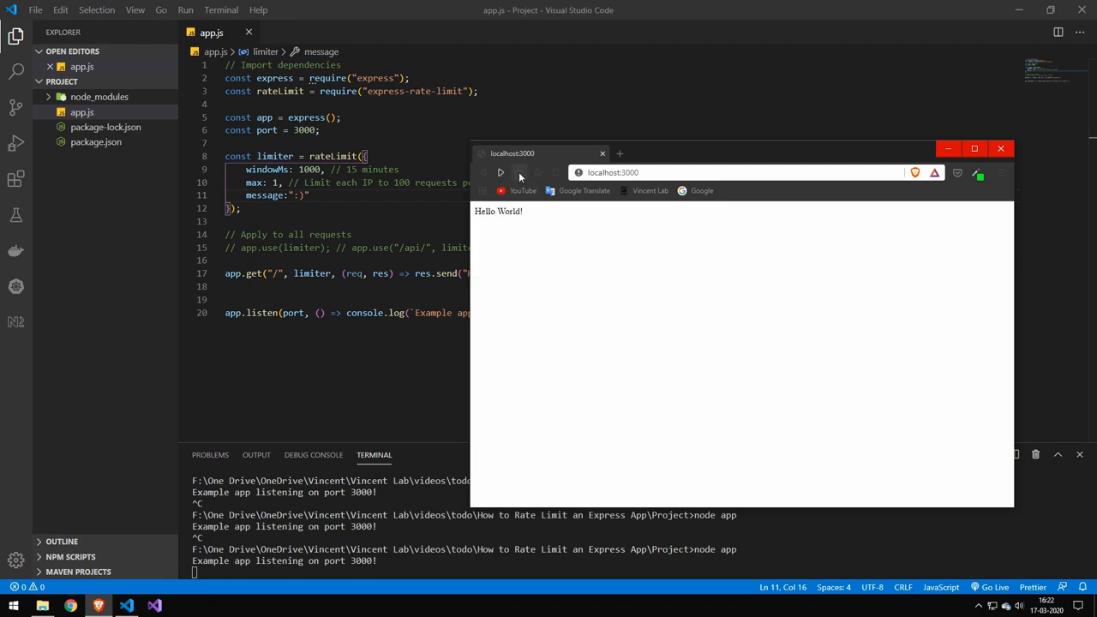
# Reload localhost:3000 in Brave to see the ":)" rate-limit message.
pyautogui.click(501, 172)
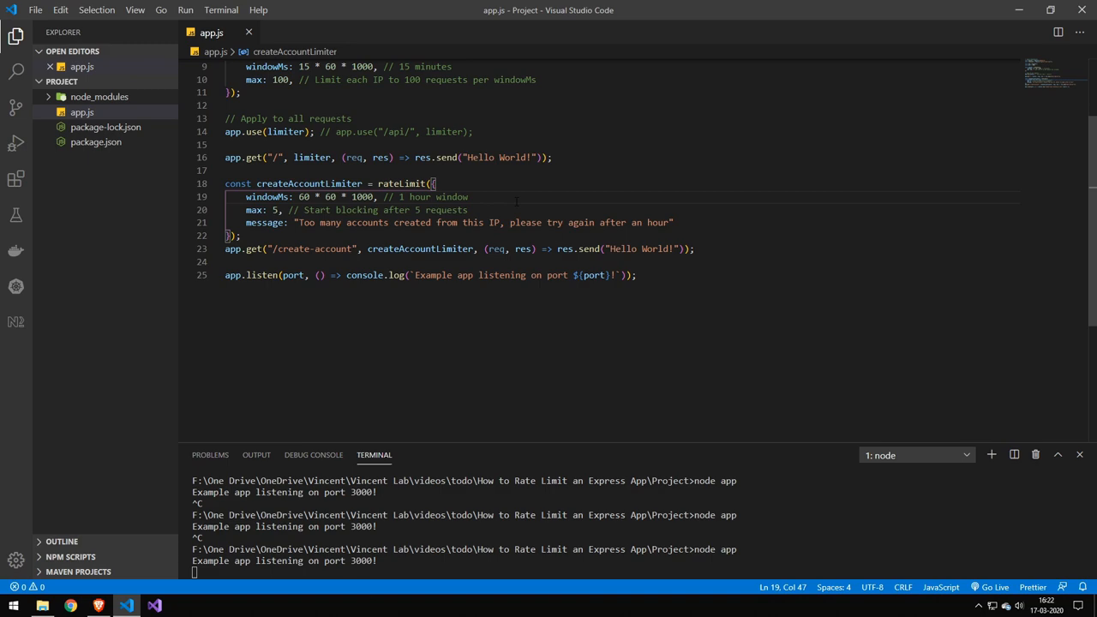
pyautogui.click(469, 196)
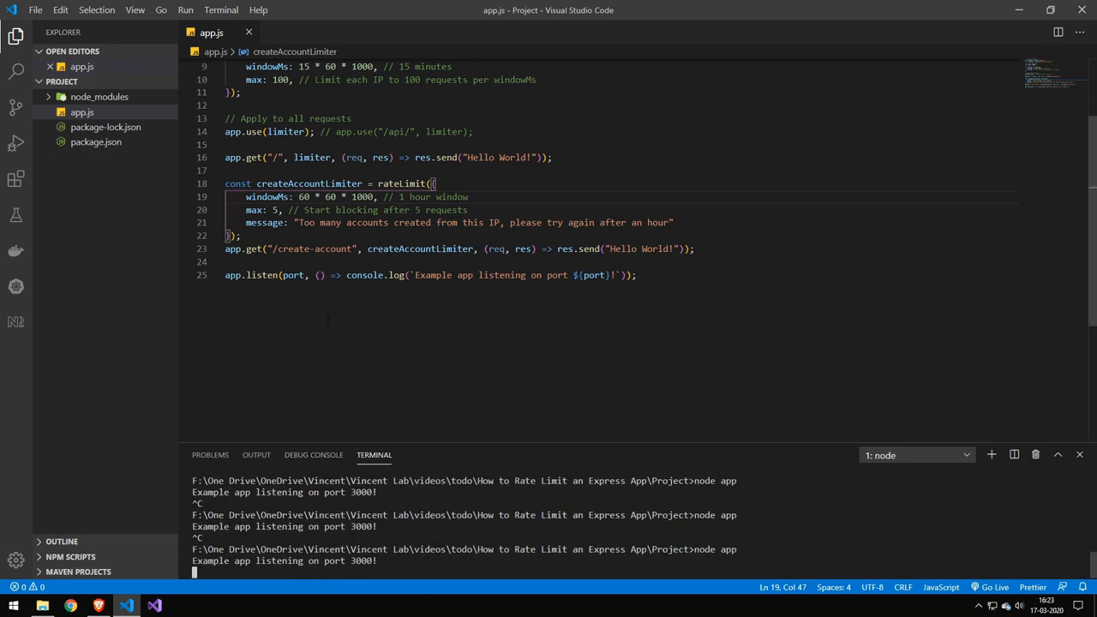
pyautogui.doubleClick(311, 249)
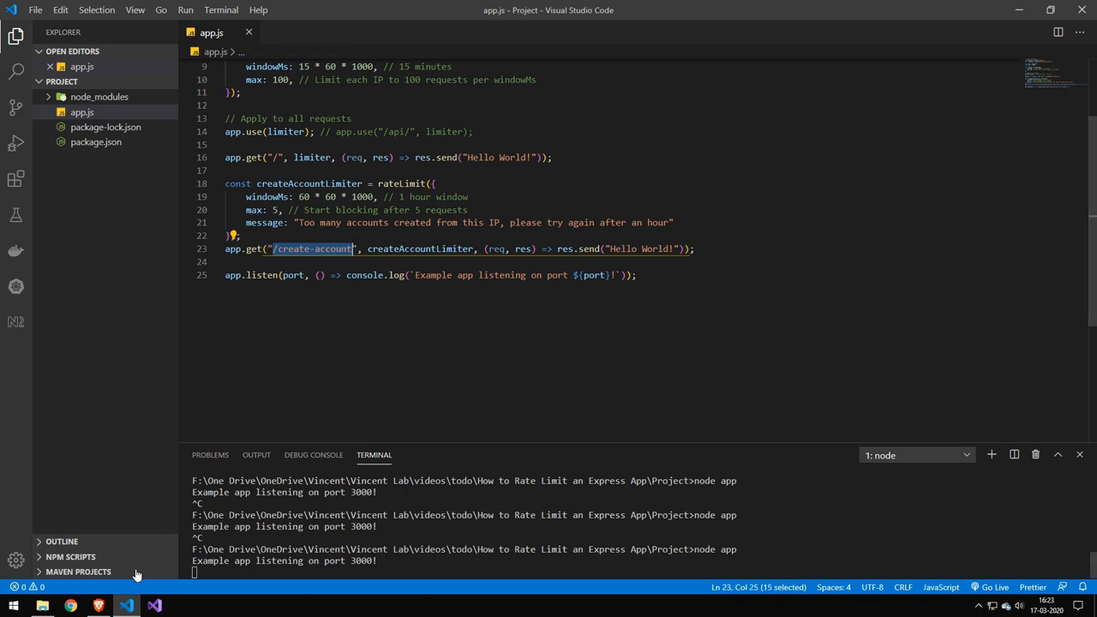